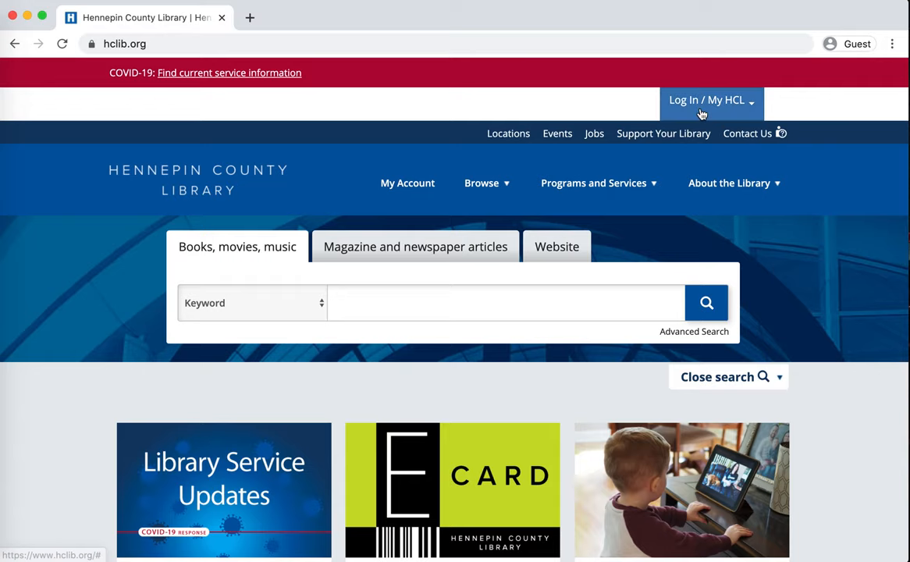
- Reach the catalog login page via 'Log In / My HCL' and 'Log In / Register'
left_click(710, 100)
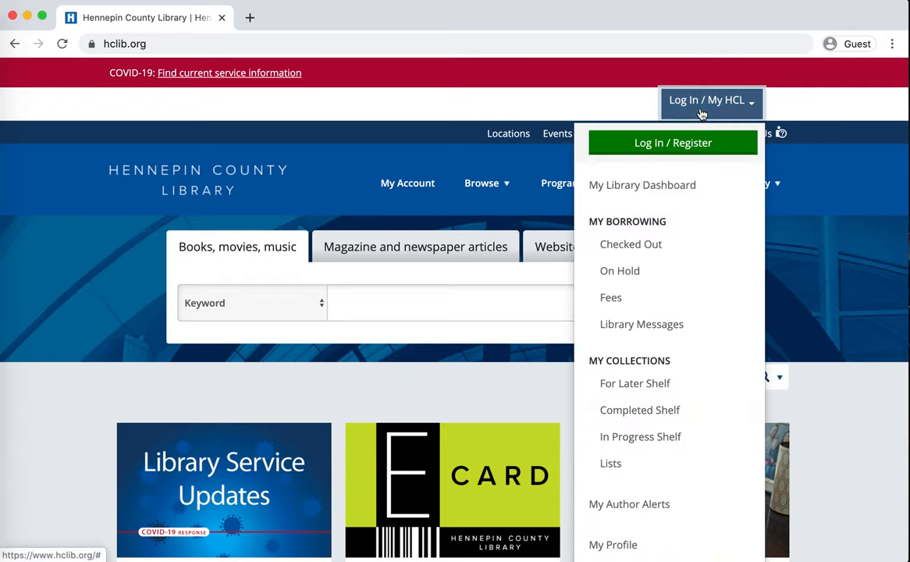
mouse_move(163, 65)
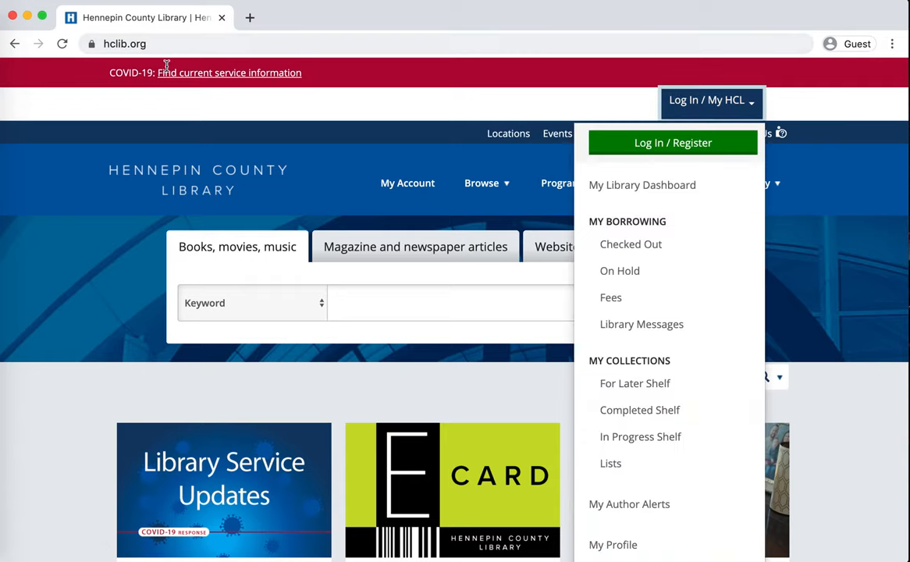
mouse_move(706, 106)
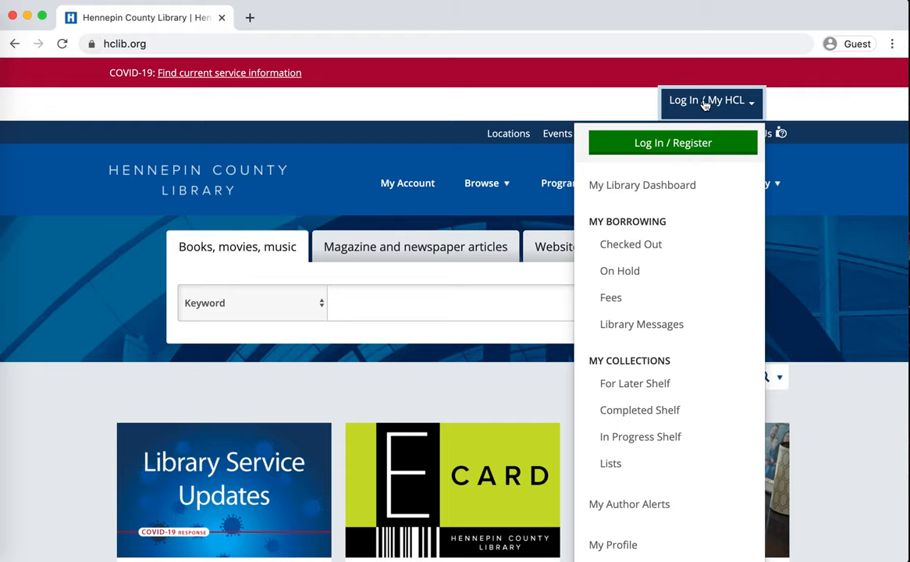
mouse_move(673, 146)
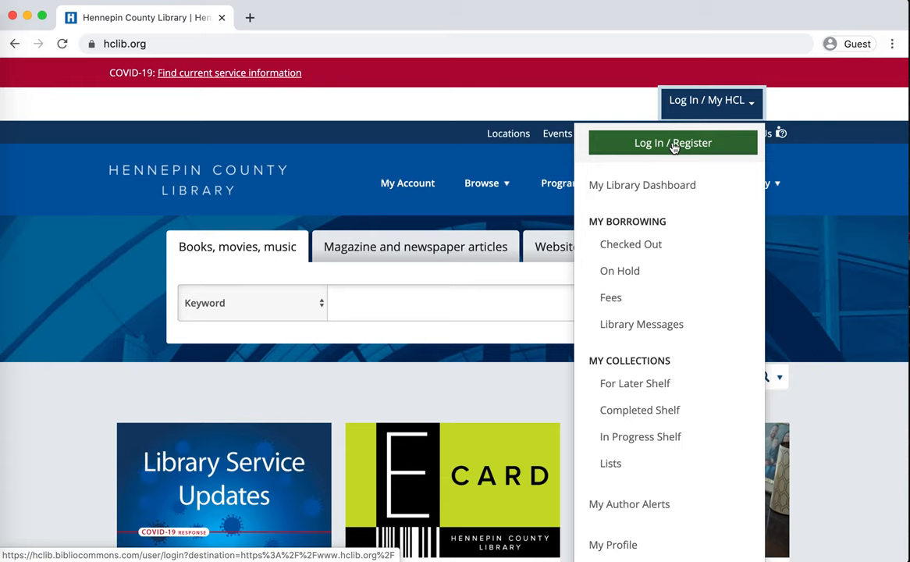
left_click(673, 144)
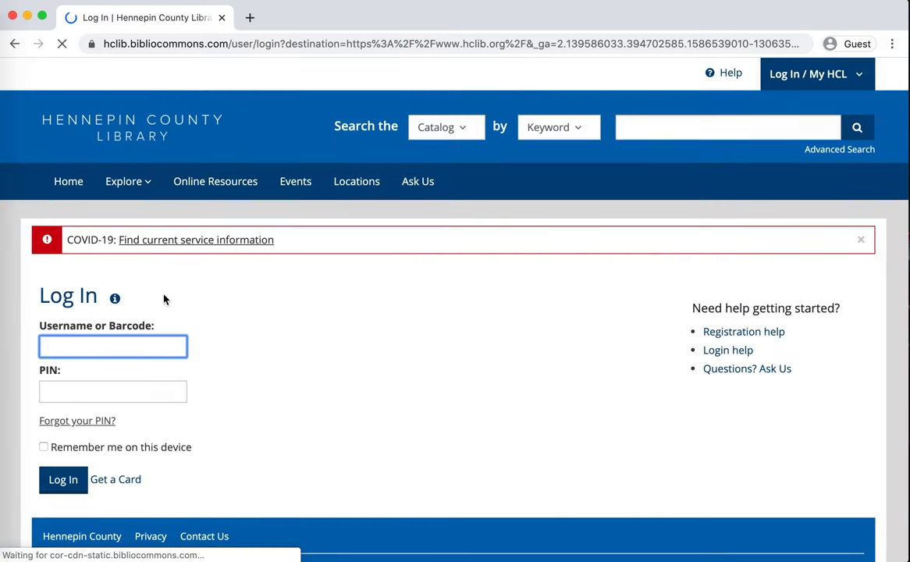
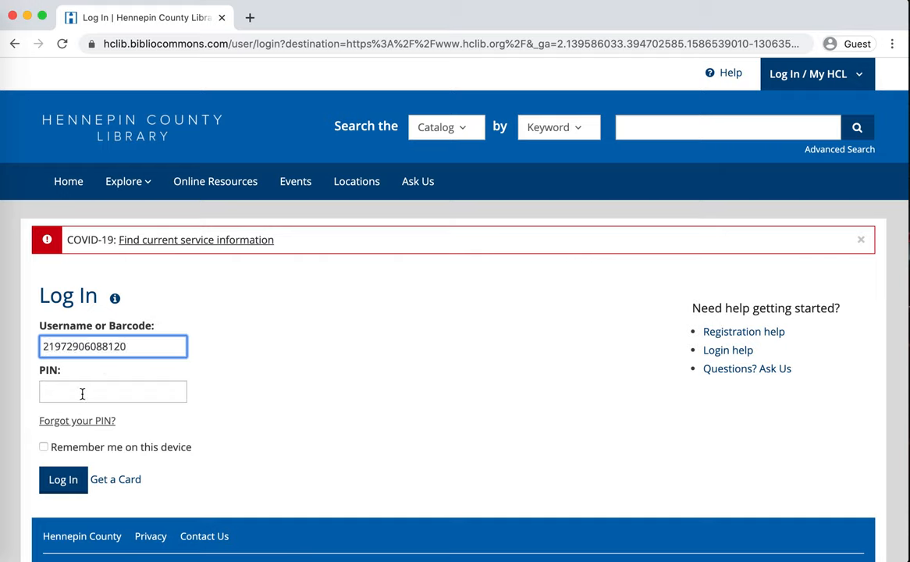
left_click(112, 392)
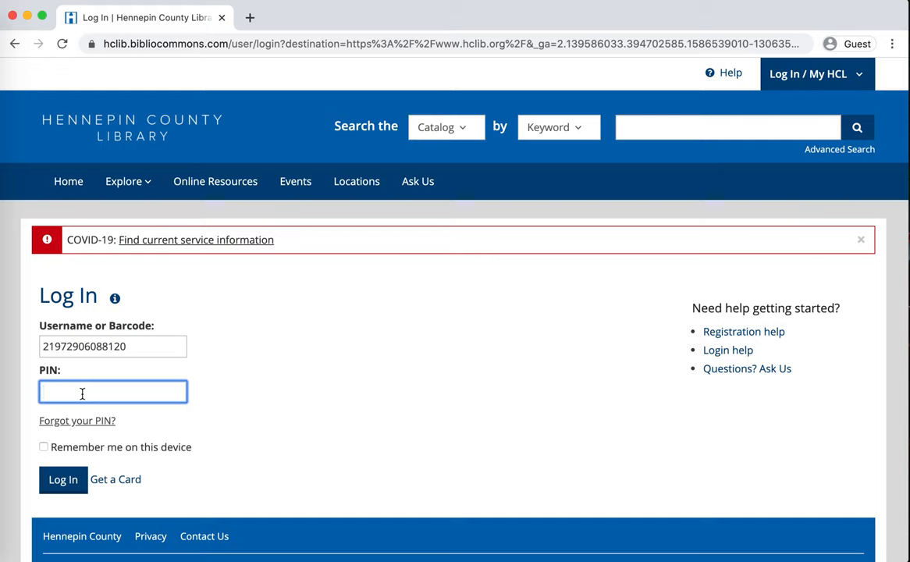
type("1")
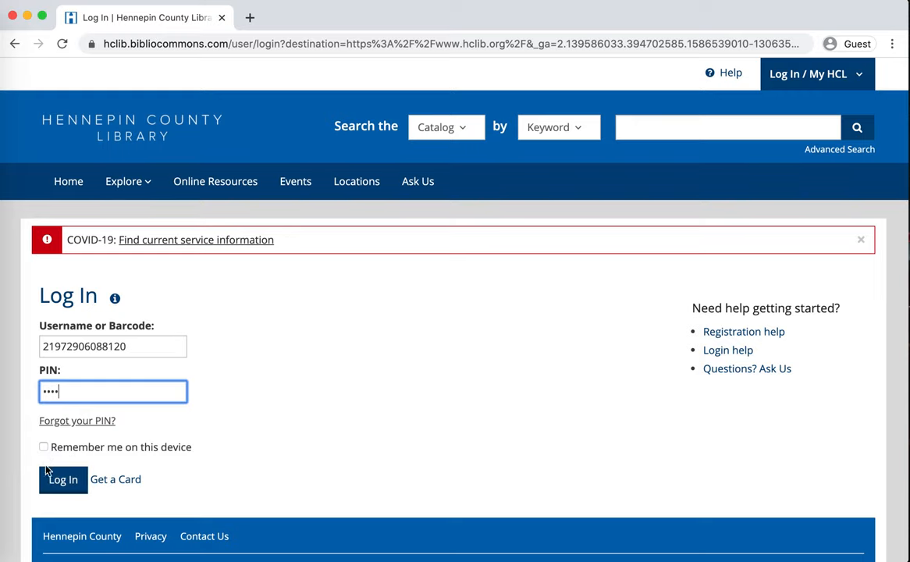
left_click(62, 479)
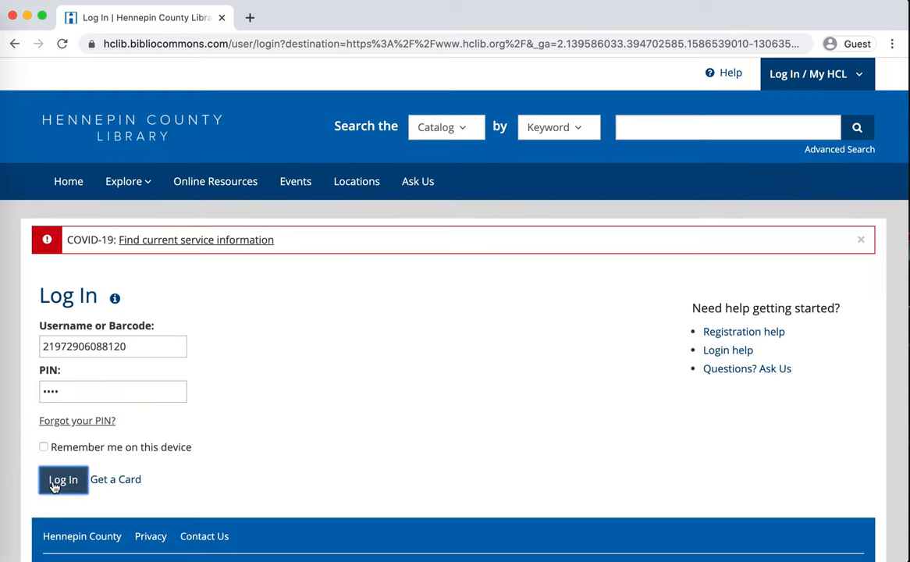
left_click(63, 479)
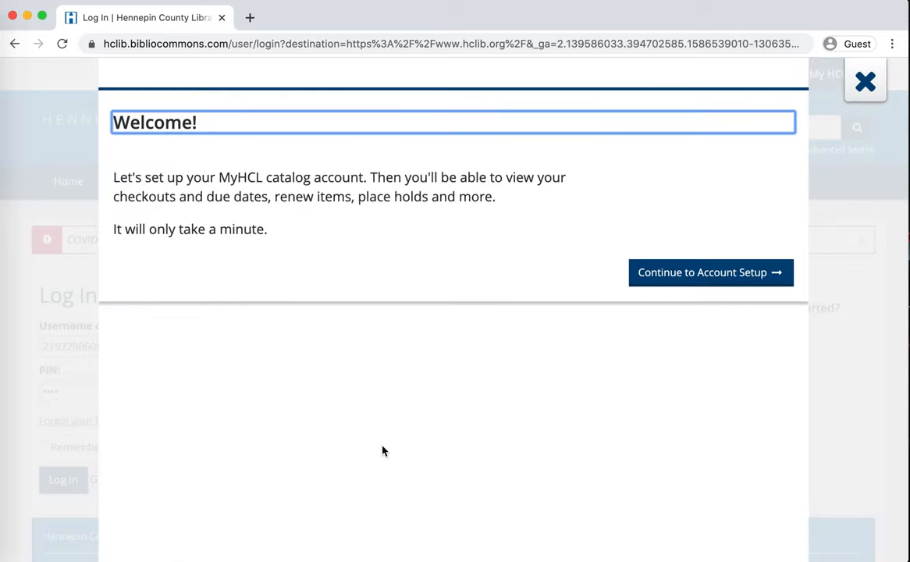
- Start account setup and verify the card with a January 1990 birth date, continuing onward
left_click(711, 271)
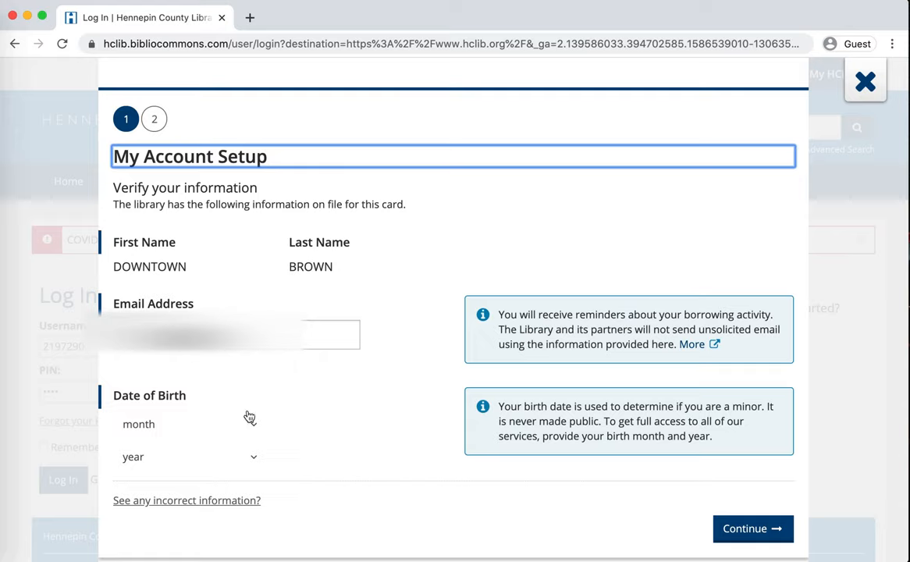
left_click(187, 424)
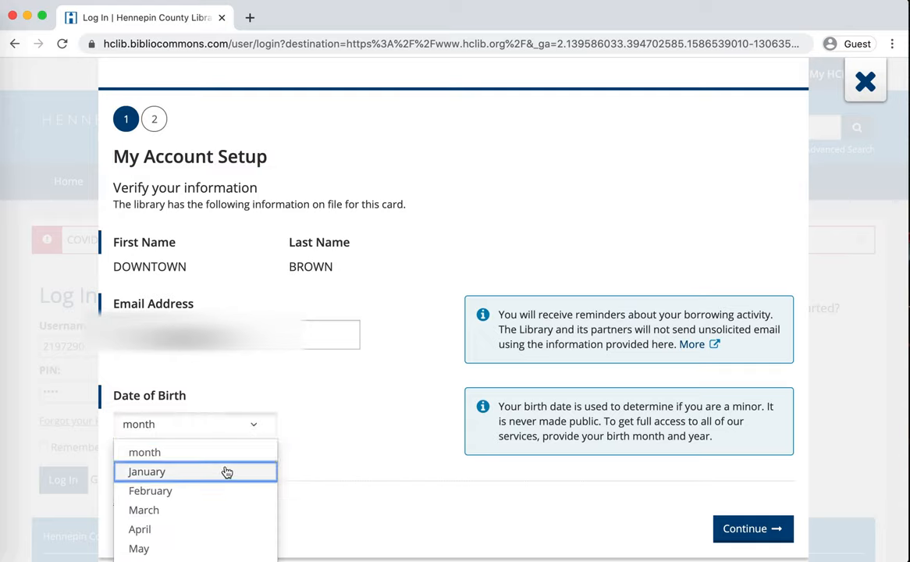
left_click(147, 472)
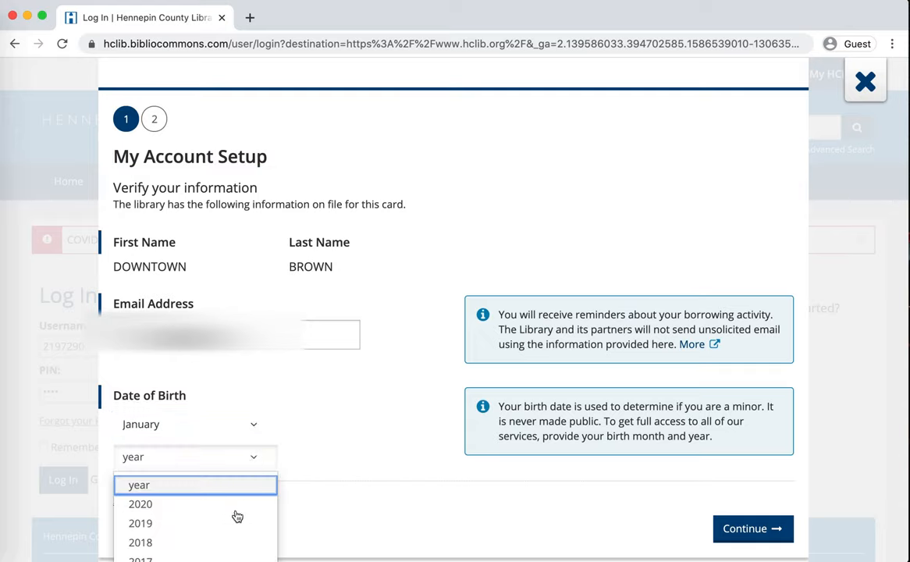
scroll("down", 3)
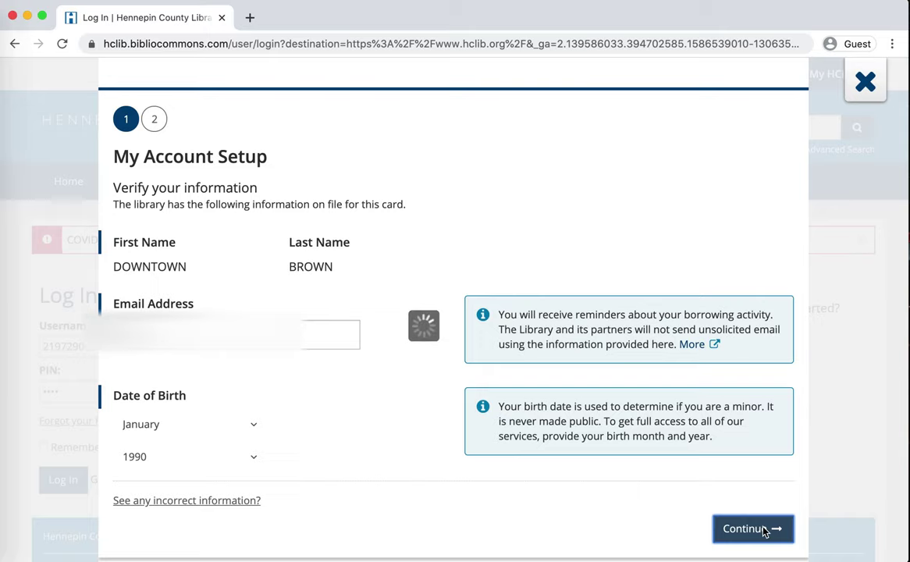
left_click(753, 528)
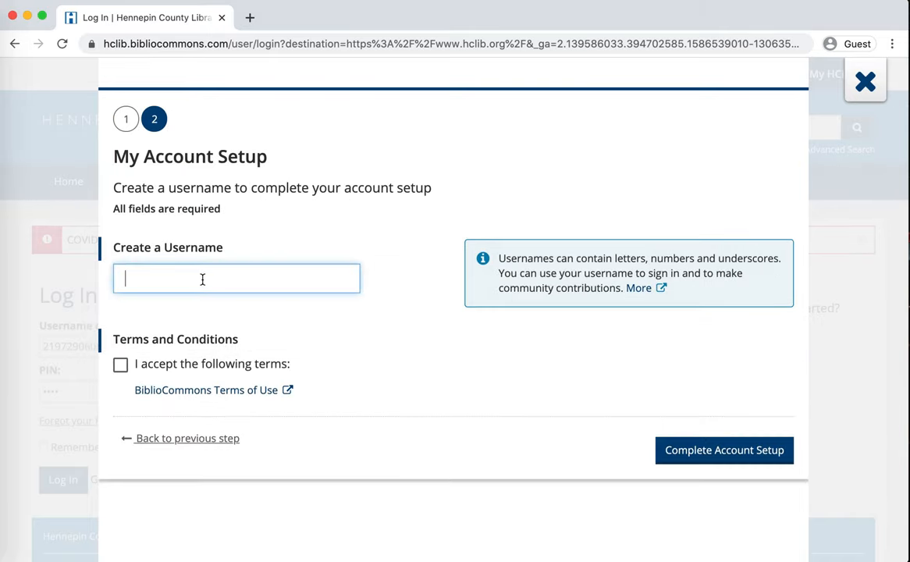
- Create the username Downtown_Brown, accept the Terms of Use, and complete setup
type("Downtown")
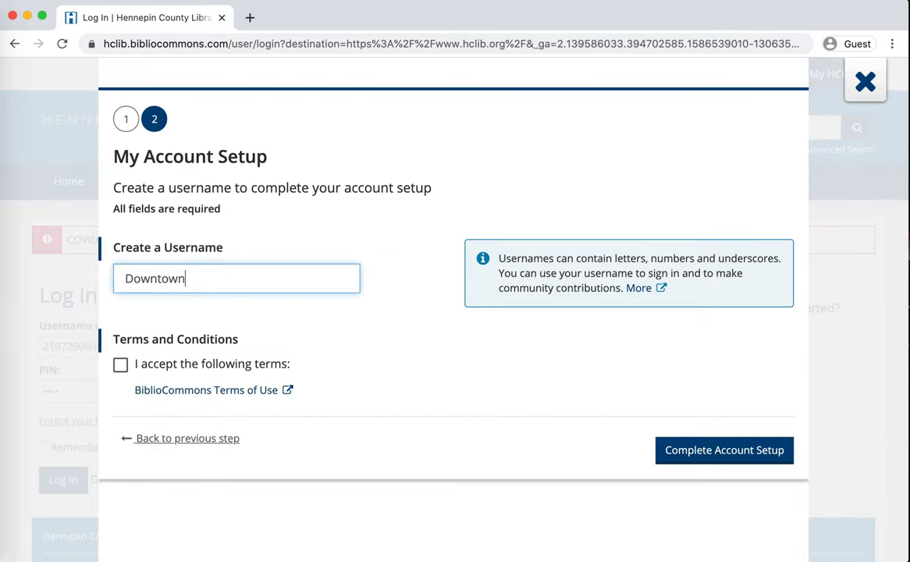
type("_Brown")
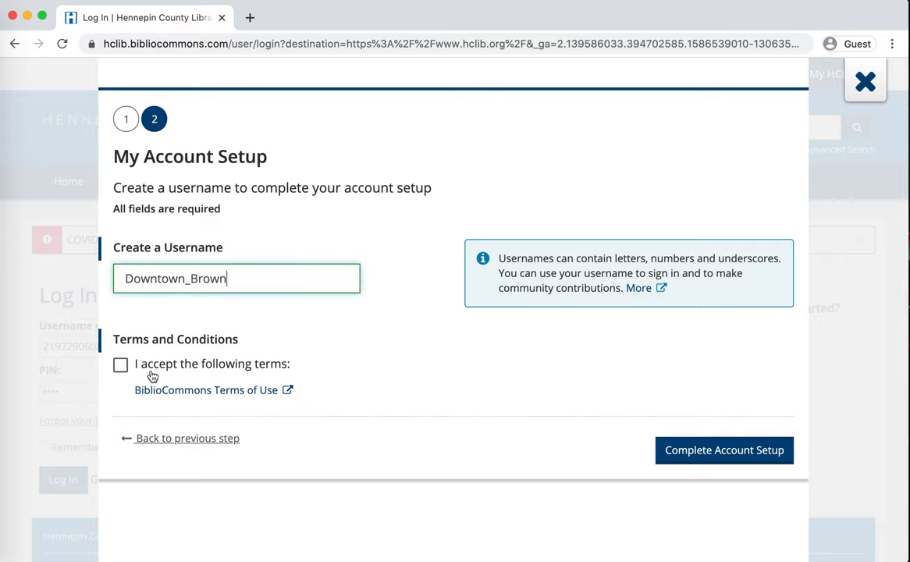
left_click(121, 365)
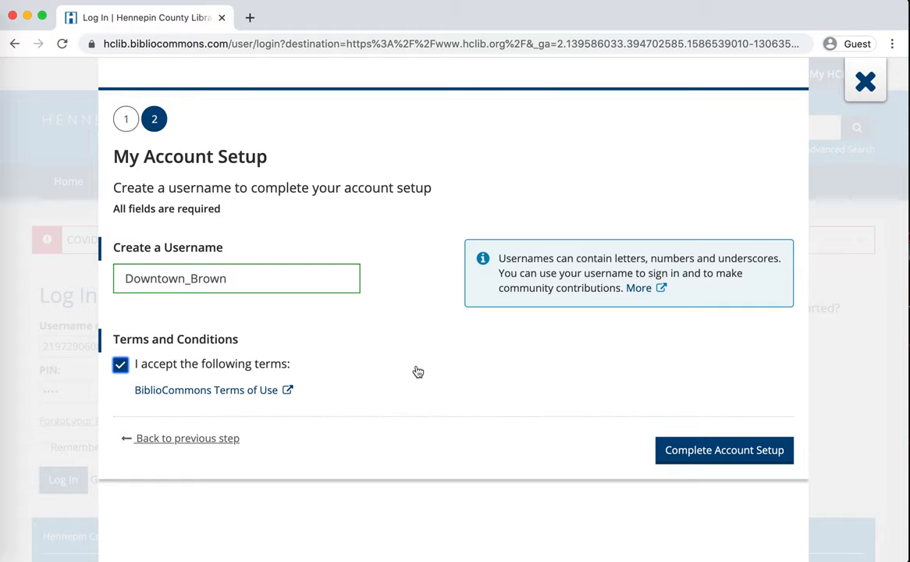
mouse_move(584, 431)
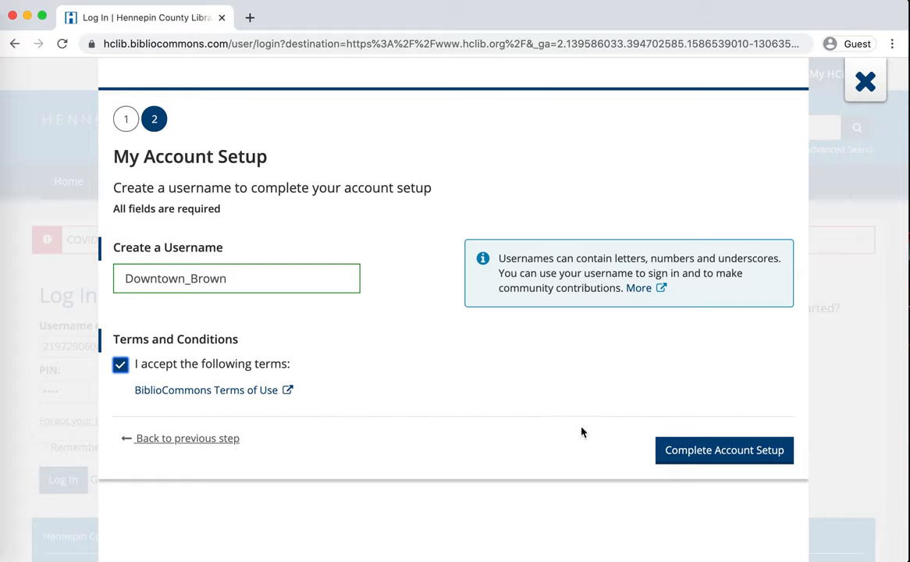
left_click(190, 278)
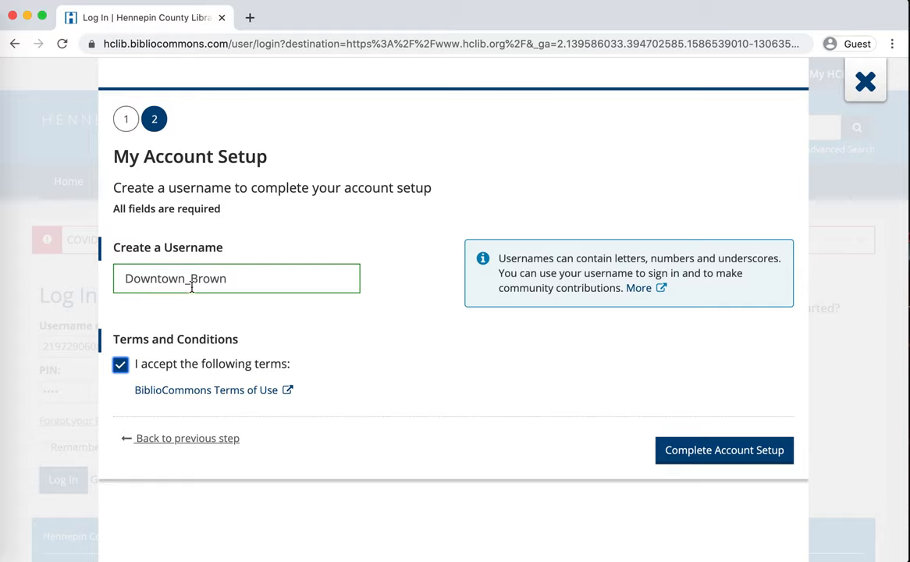
mouse_move(603, 365)
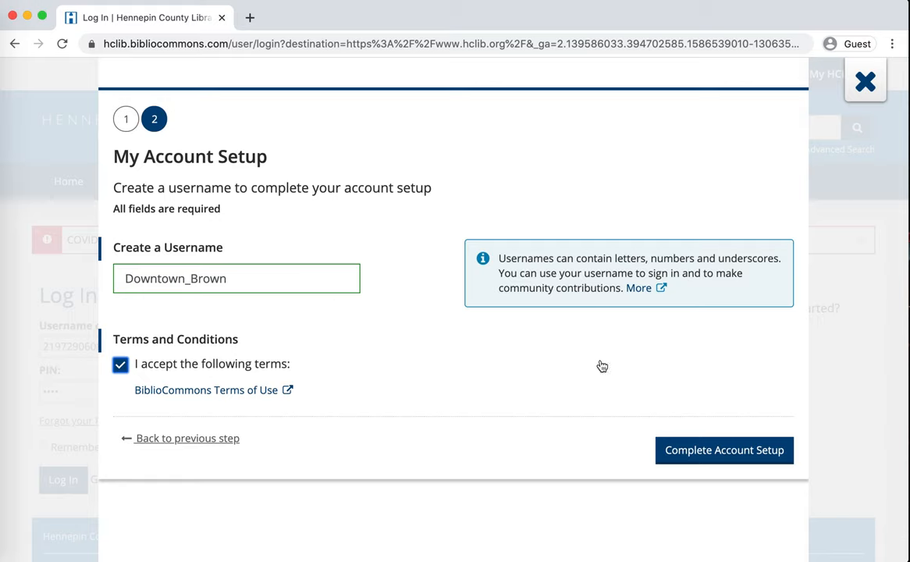
mouse_move(711, 406)
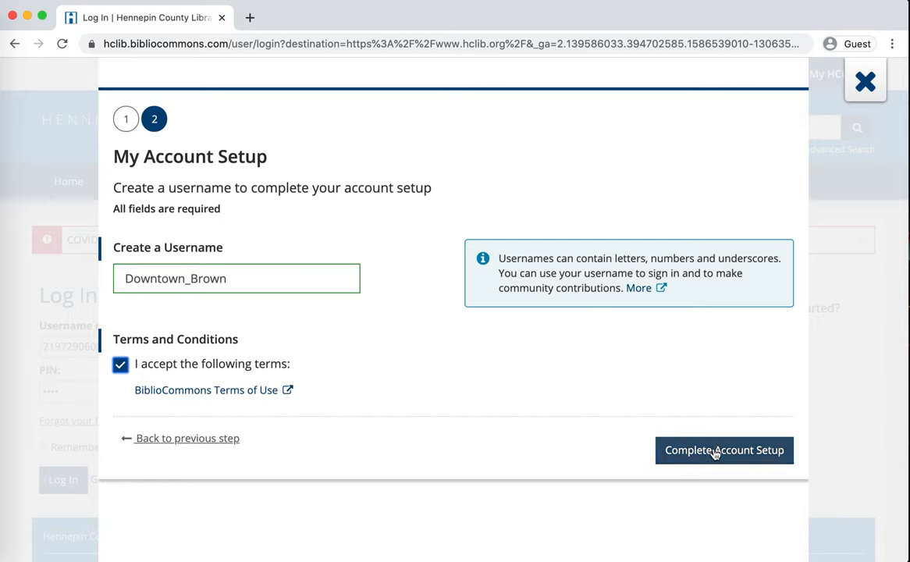
left_click(724, 449)
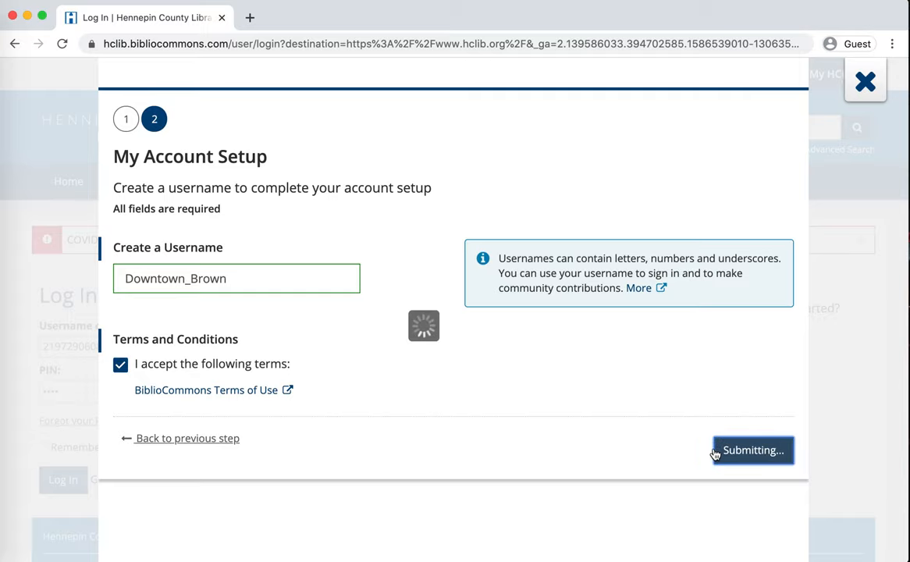
left_click(753, 450)
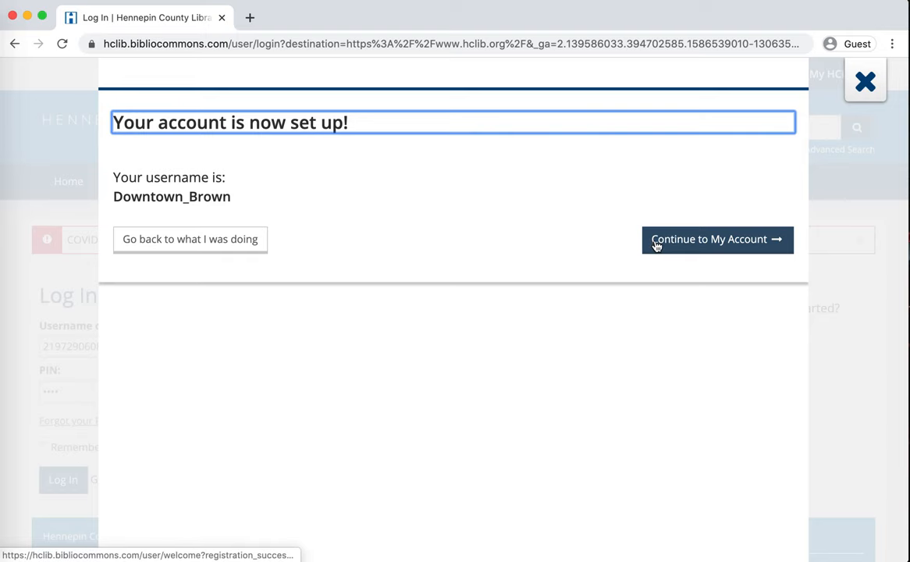
- Continue to My Account, landing on 'Welcome to your New Catalog' as Downtown_Brown
left_click(717, 240)
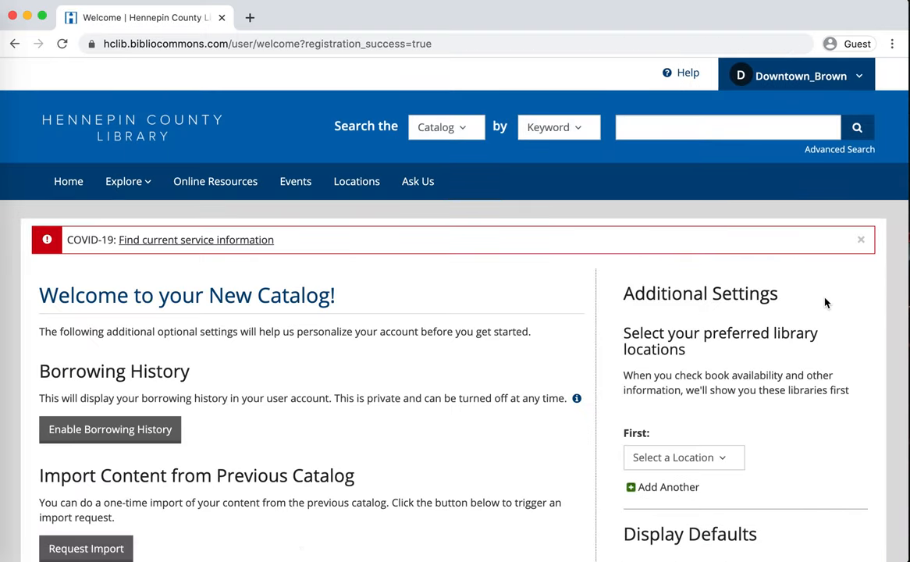
mouse_move(606, 178)
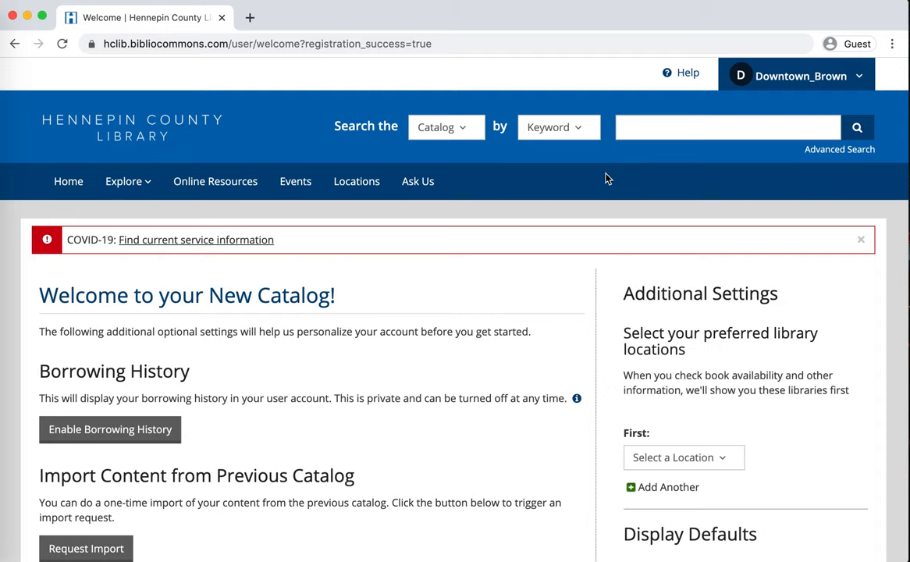